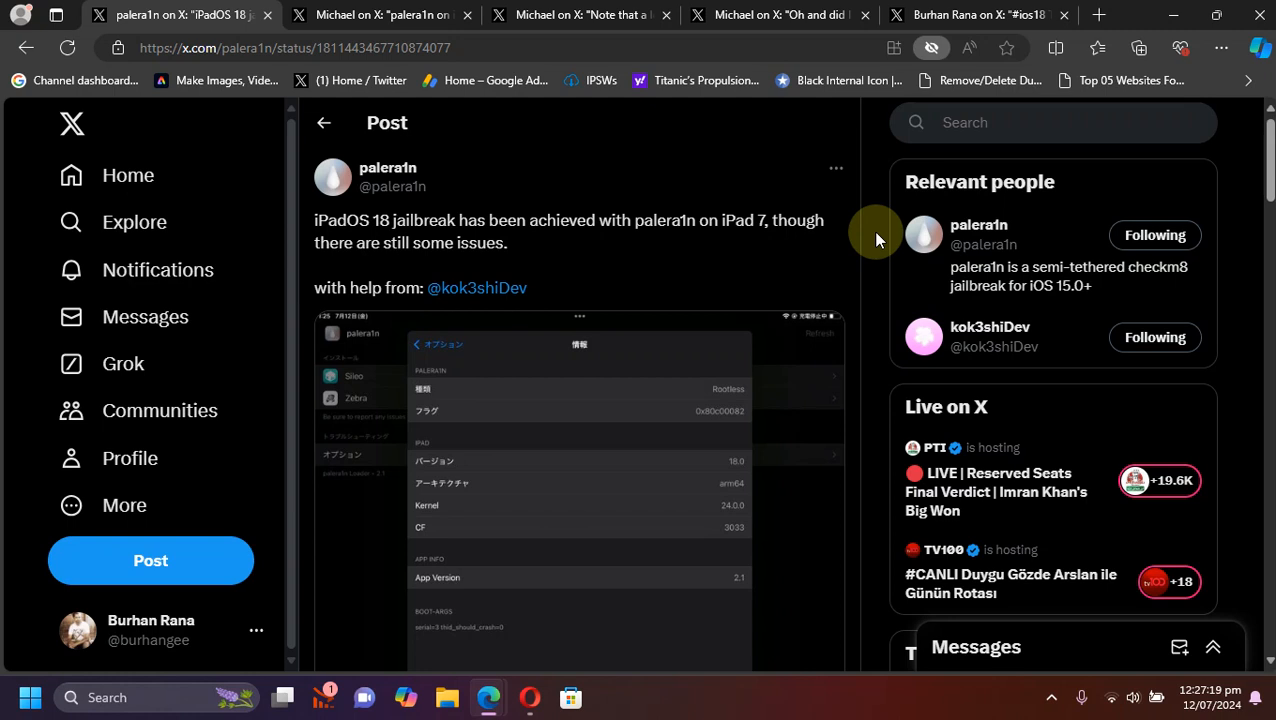
{"action": "mouse_move", "coordinate": [784, 212]}
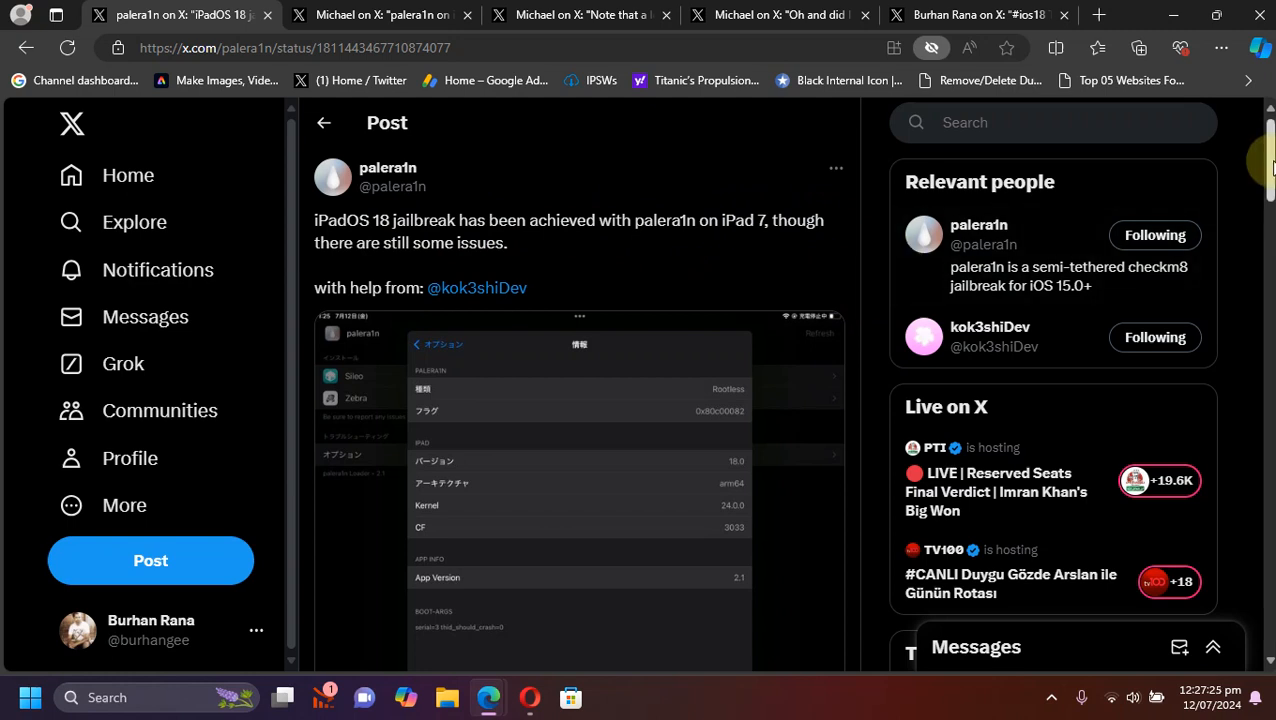
Step: Scroll the 'palera1n on iPadOS 18' post to view the PongoOS iOS 18.0b3 amfi fix screenshot beside its replies
{"action": "scroll", "scroll_direction": "down", "scroll_amount": 3}
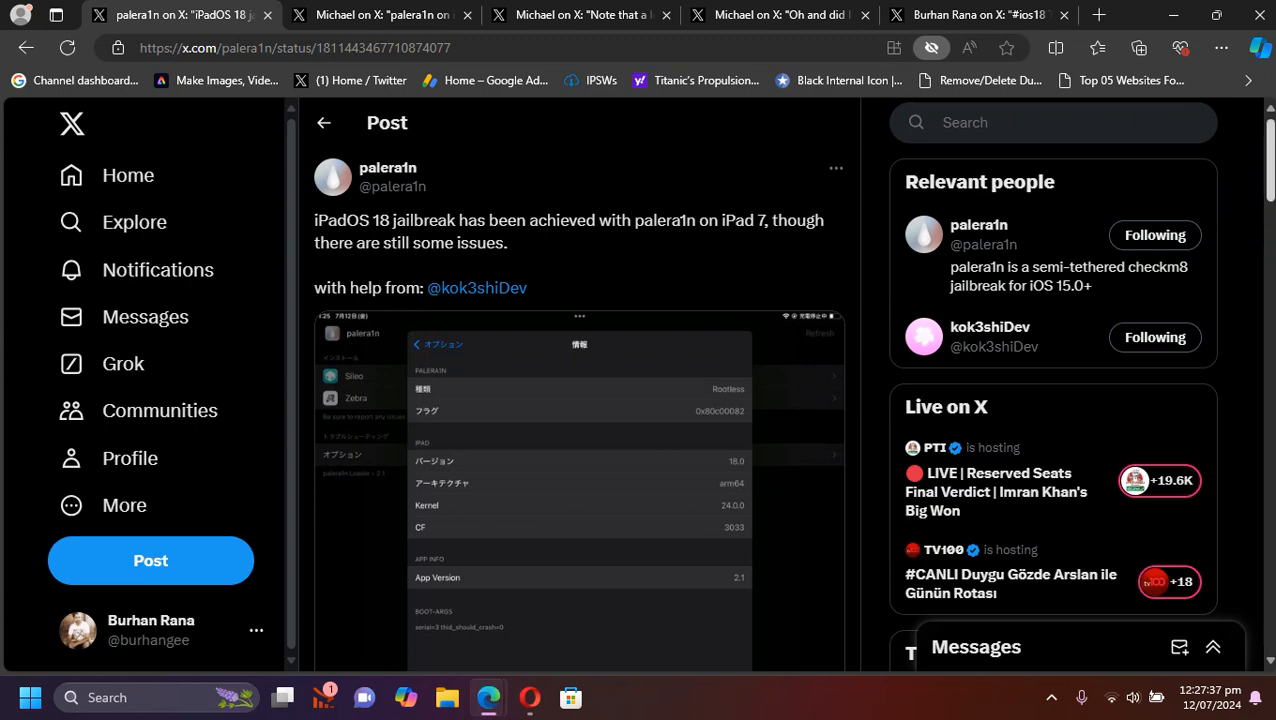
{"action": "scroll", "scroll_direction": "down", "scroll_amount": 3}
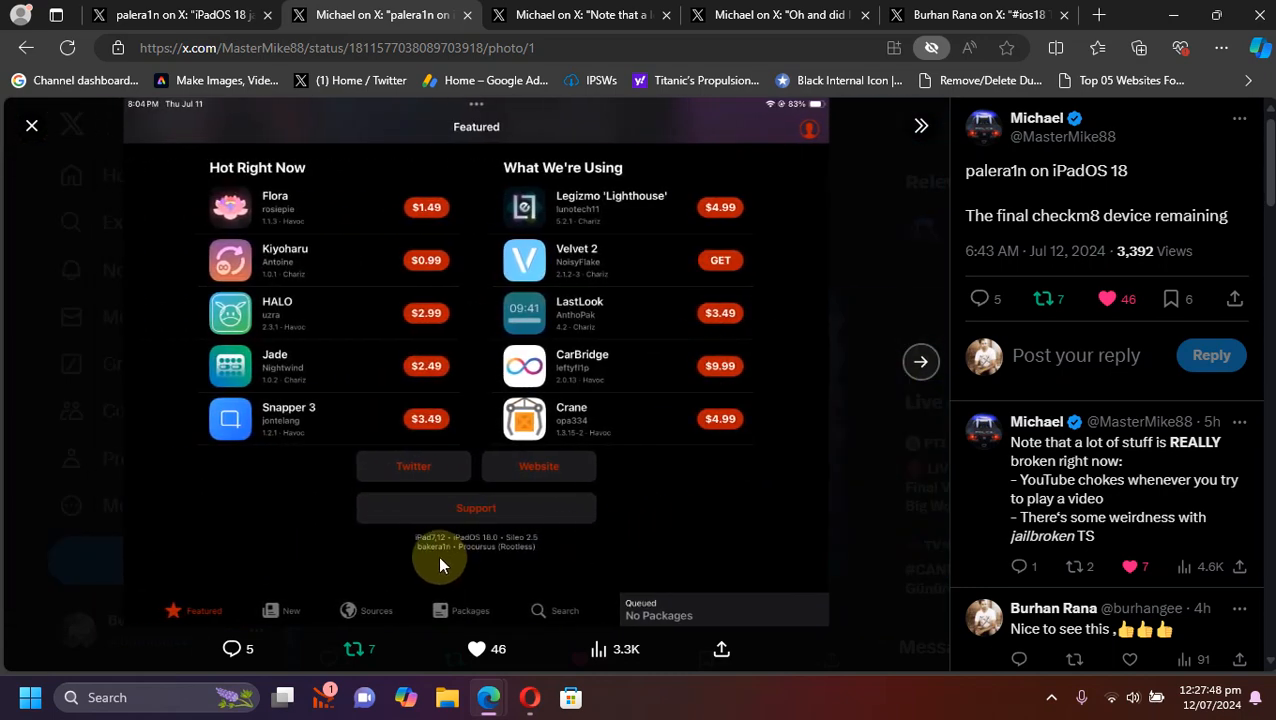
{"action": "mouse_move", "coordinate": [692, 486]}
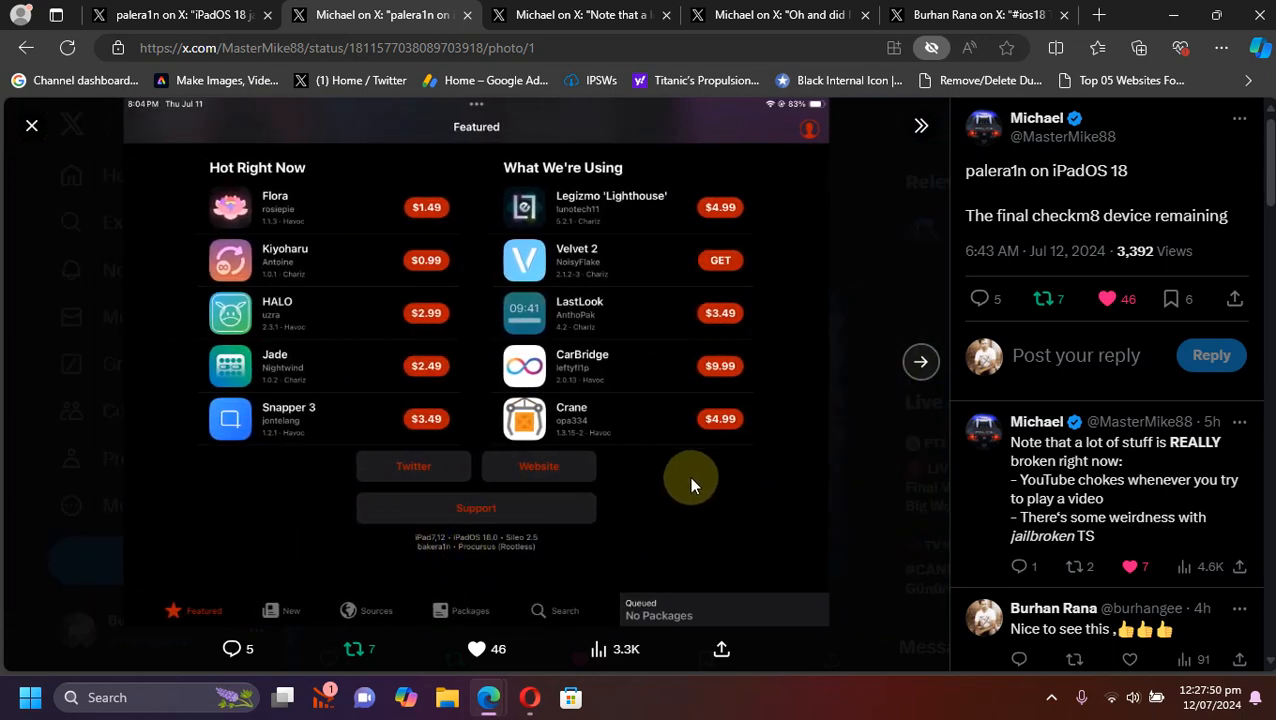
{"action": "mouse_move", "coordinate": [612, 552]}
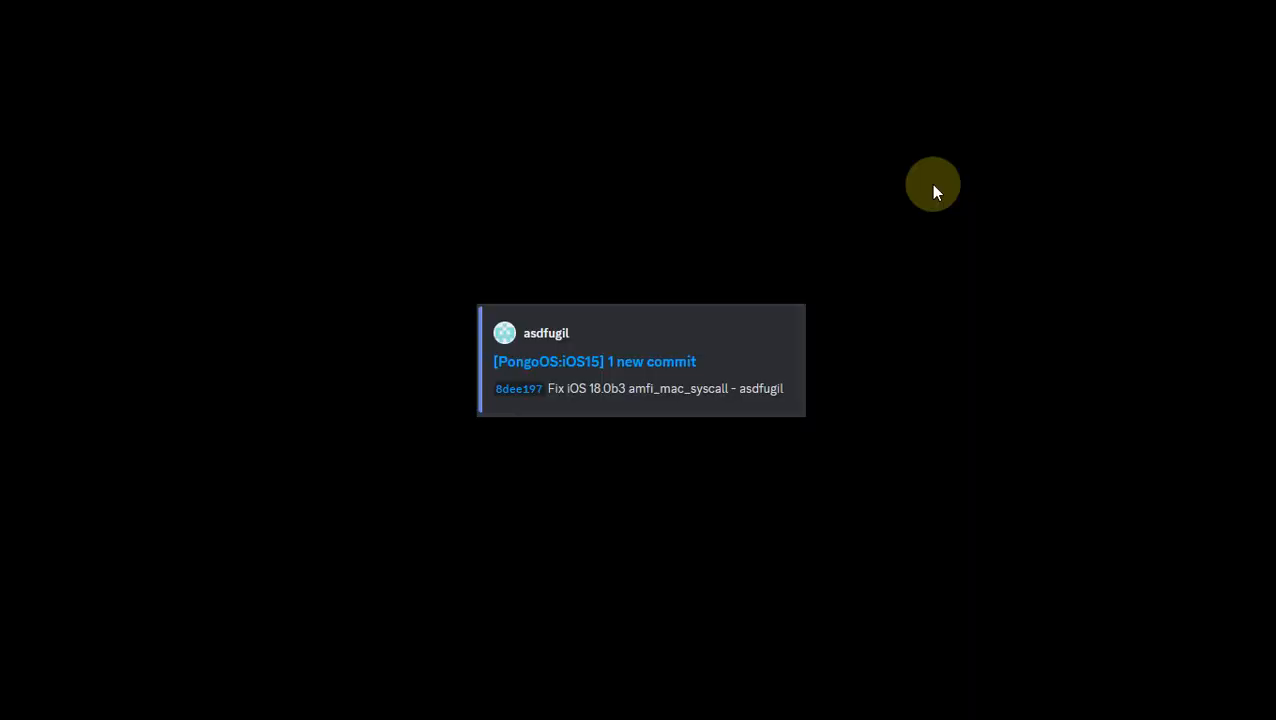
{"action": "mouse_move", "coordinate": [892, 368]}
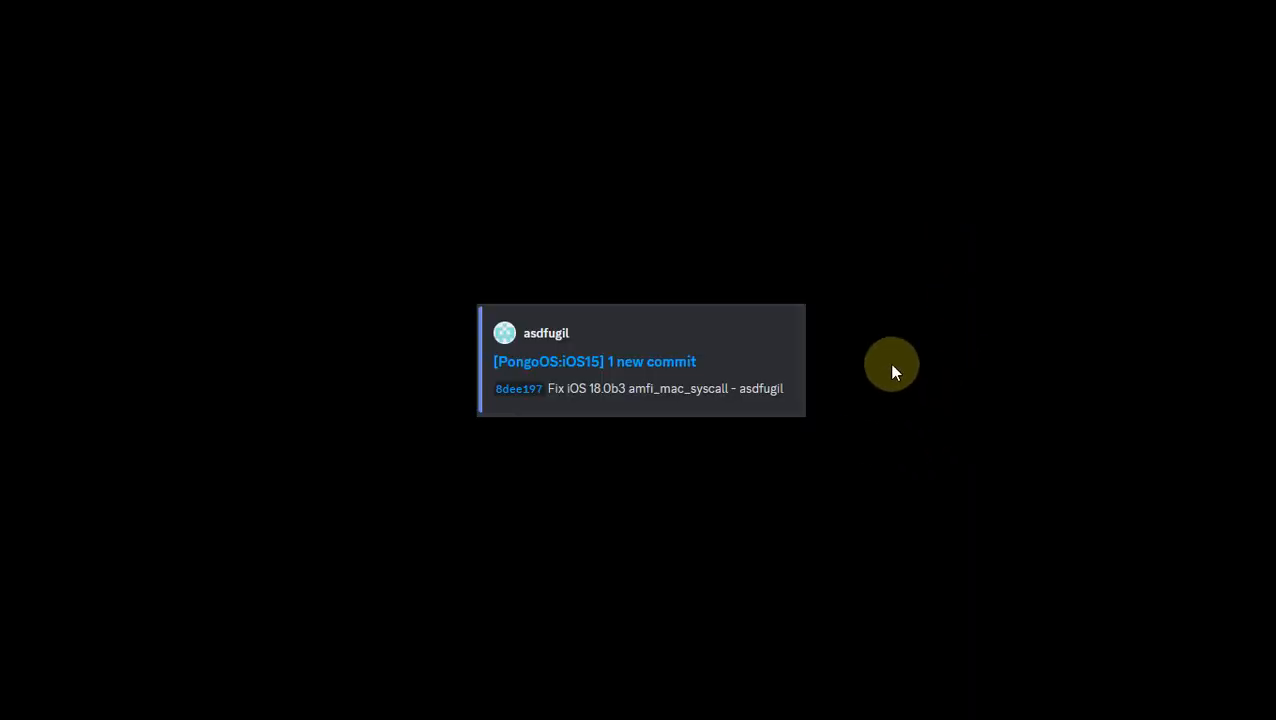
{"action": "mouse_move", "coordinate": [896, 452]}
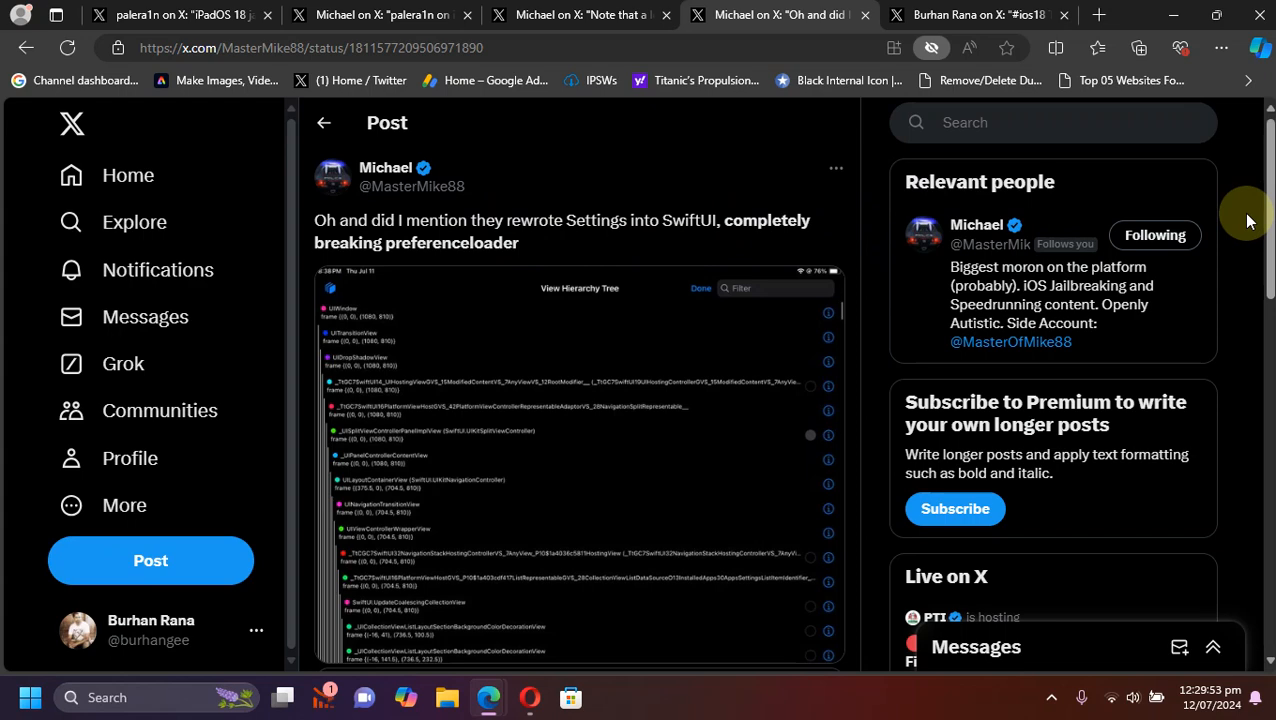
Step: Switch to the tab with Burhan Rana's #ios18 post on Cowabunga Lite and SideJITServer working on Beta 3
{"action": "left_click", "coordinate": [976, 16]}
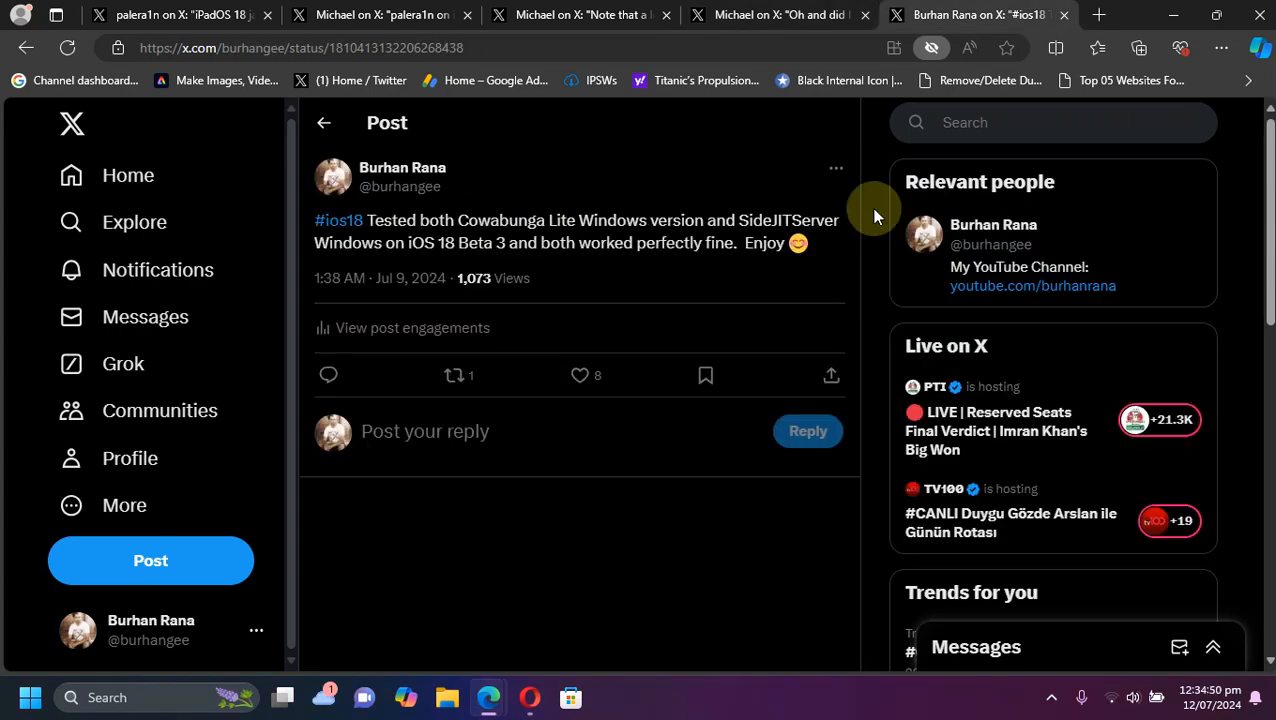